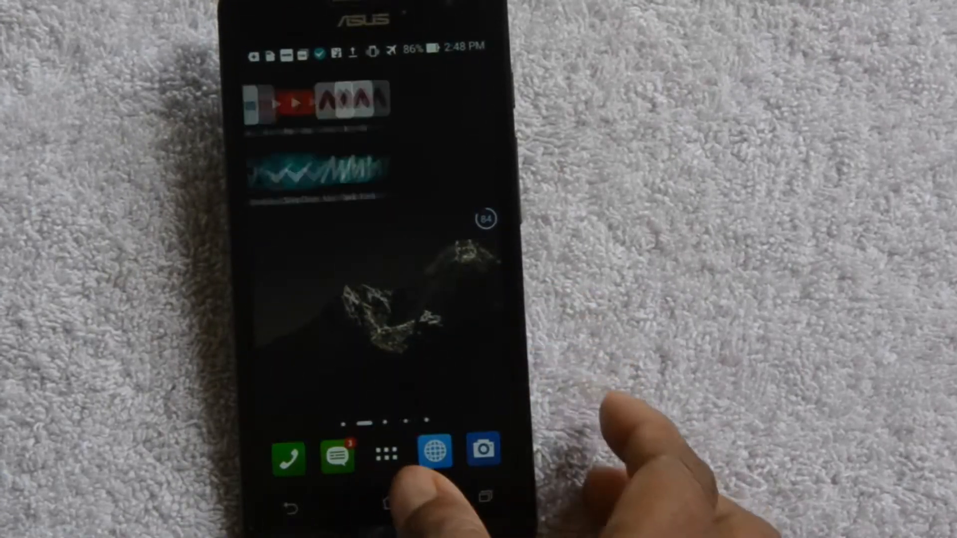
Step: Open the notification shade and scroll through the pending system notifications
click(387, 451)
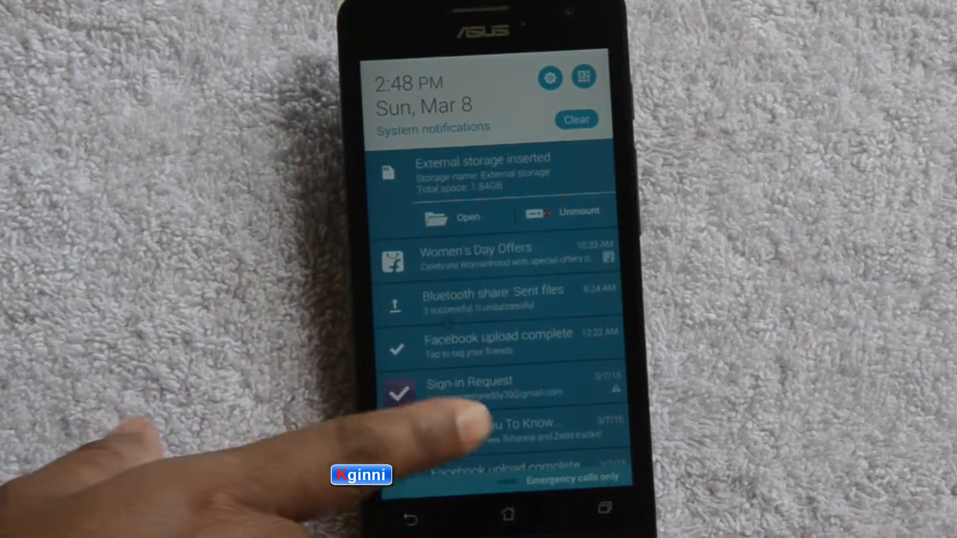
scroll(down, 3)
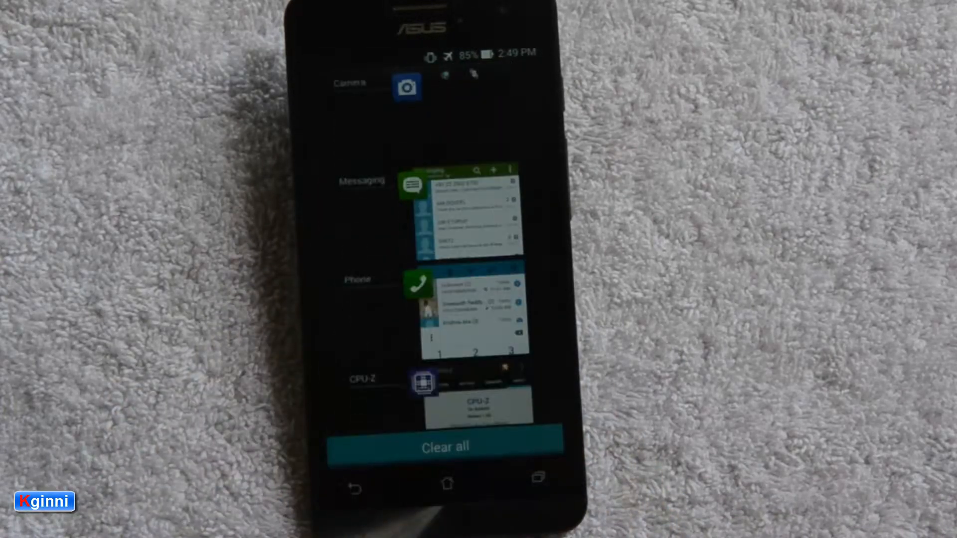
Step: Dismiss the remaining CPU-Z and Phone cards with Clear all
scroll(down, 3)
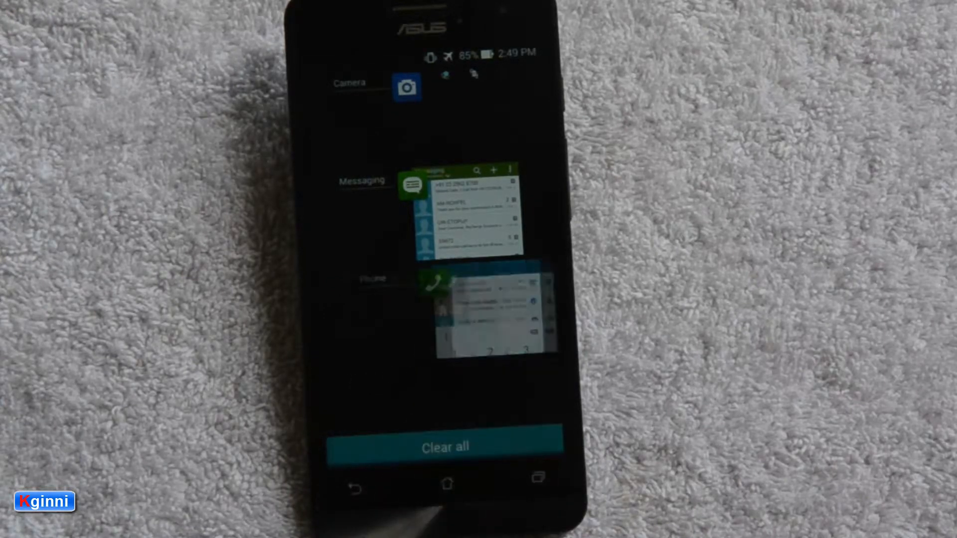
click(445, 446)
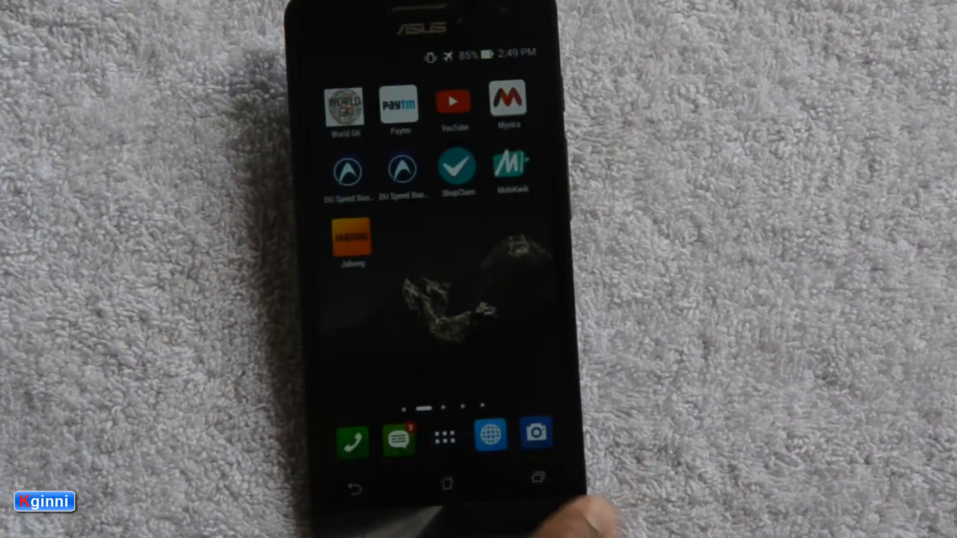